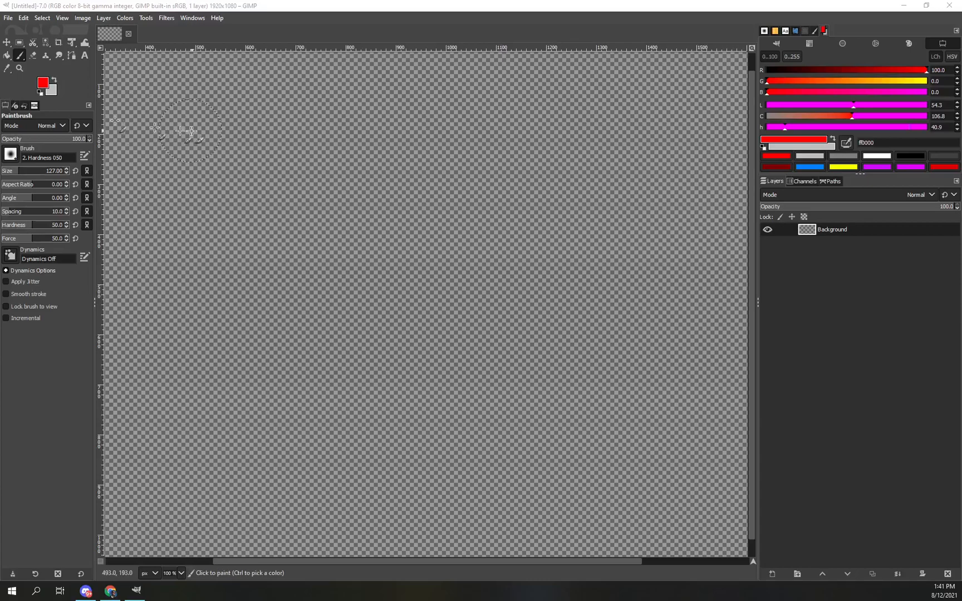
{"action": "mouse_move", "coordinate": [491, 163]}
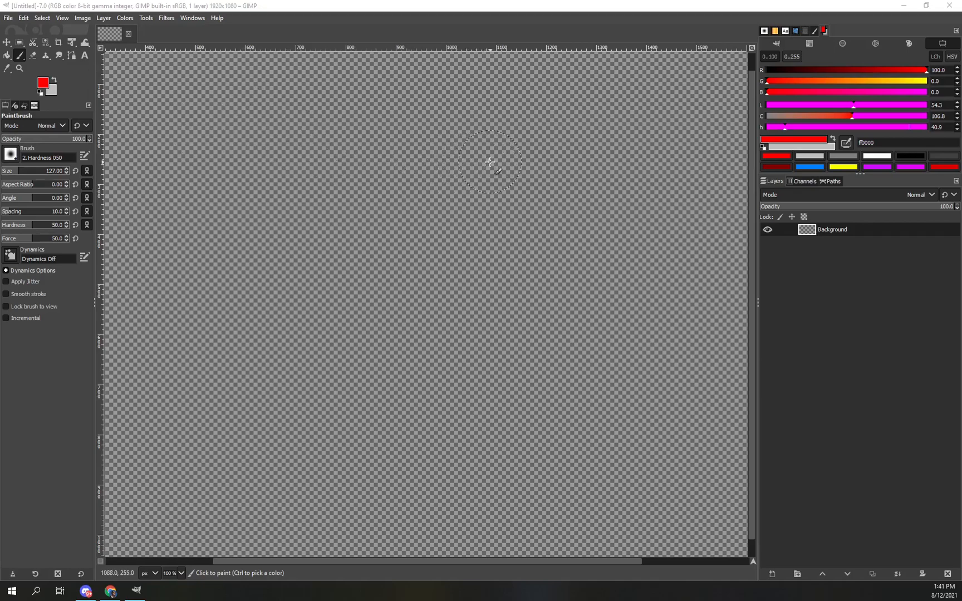
{"action": "mouse_move", "coordinate": [818, 215]}
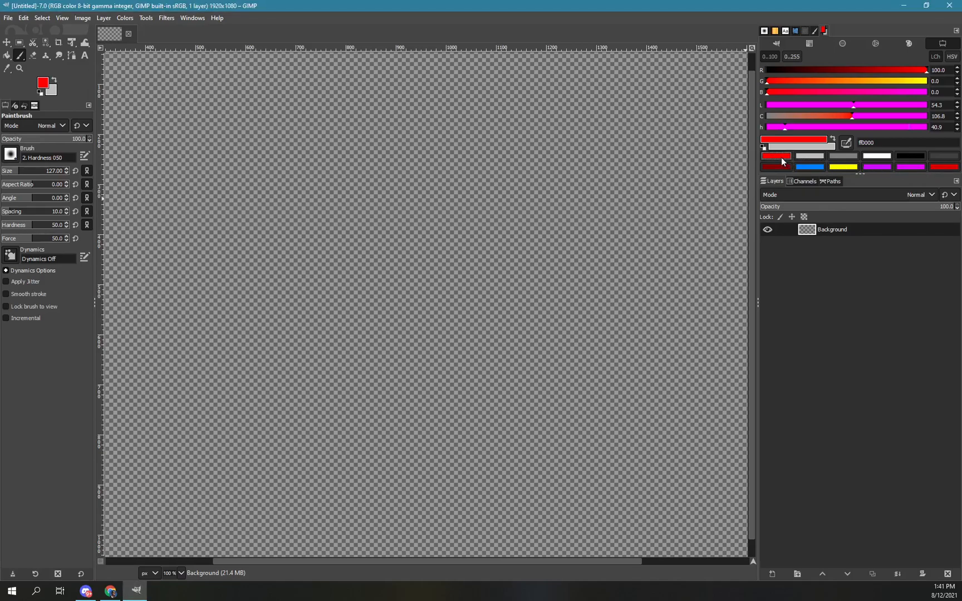
Paint a thick red zigzag stroke across the top and down the transparent canvas.
{"action": "left_click_drag", "start_coordinate": [150, 129], "coordinate": [423, 126]}
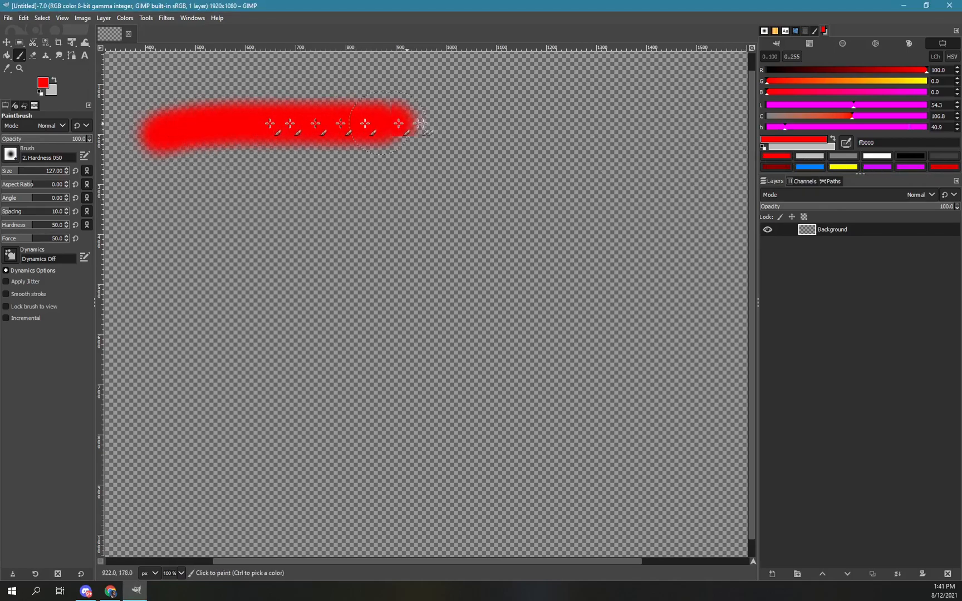
{"action": "left_click_drag", "start_coordinate": [411, 123], "coordinate": [570, 362]}
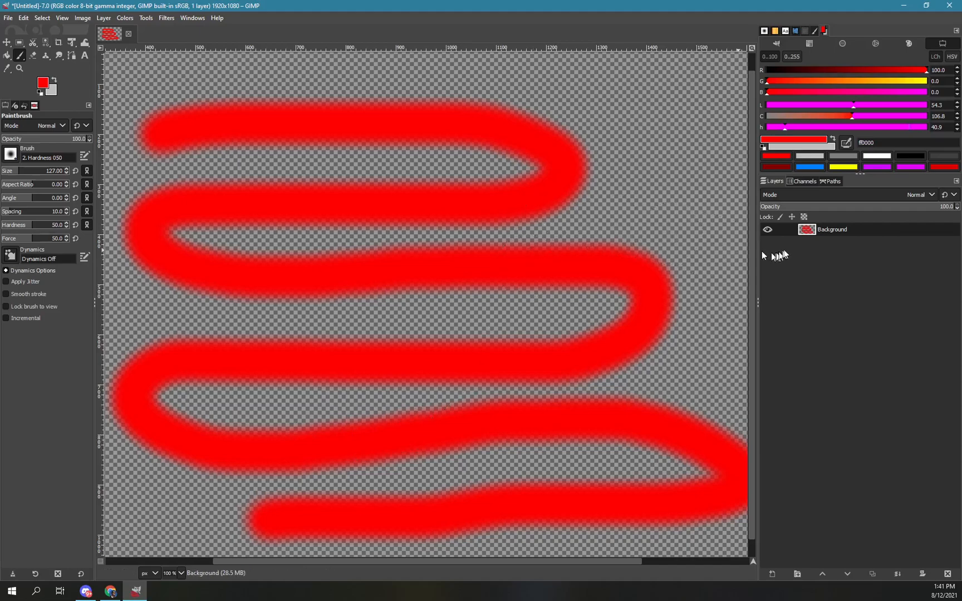
Add a White (full opacity) layer mask to the Background layer.
{"action": "right_click", "coordinate": [833, 229]}
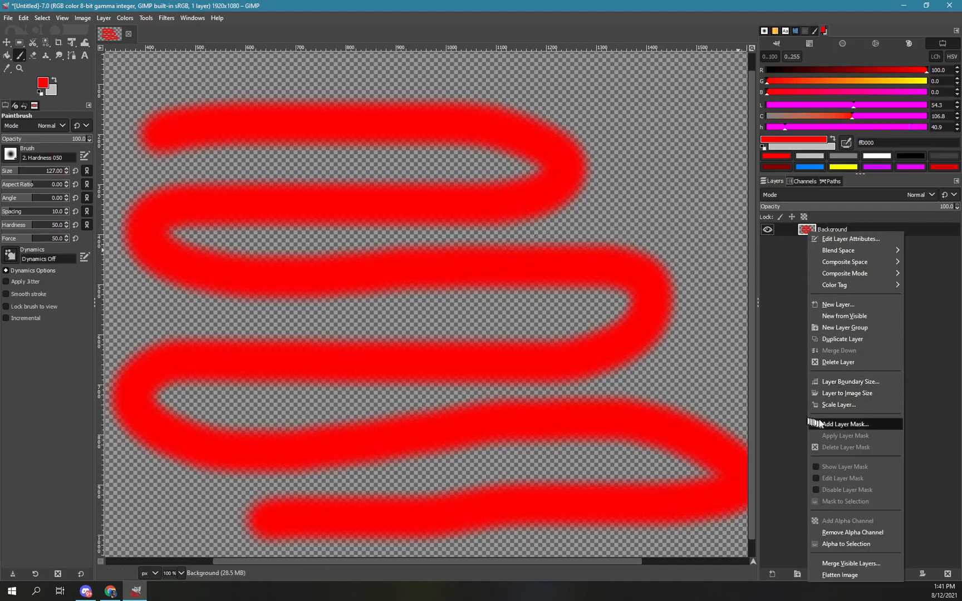
{"action": "left_click", "coordinate": [847, 424]}
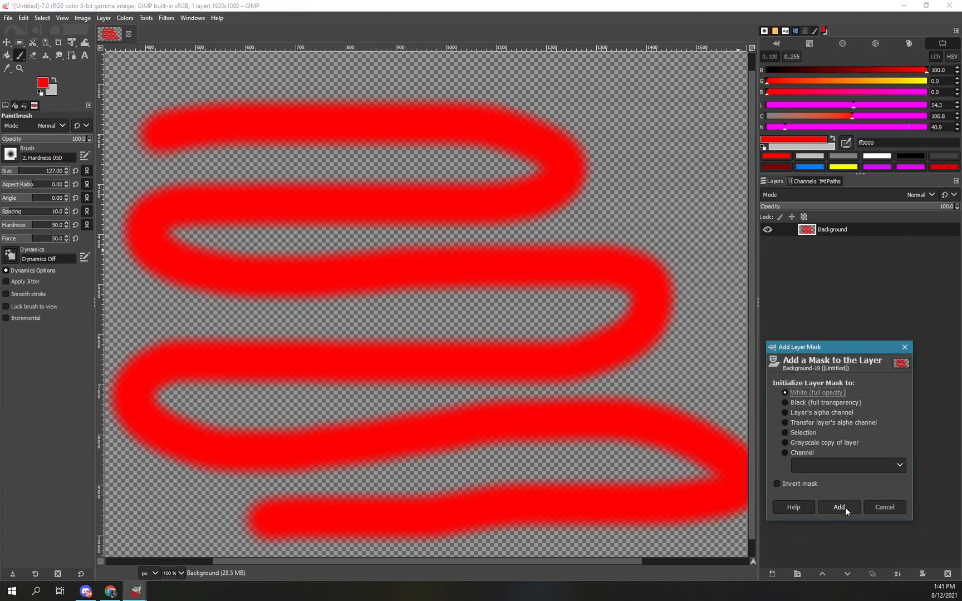
{"action": "left_click", "coordinate": [838, 508]}
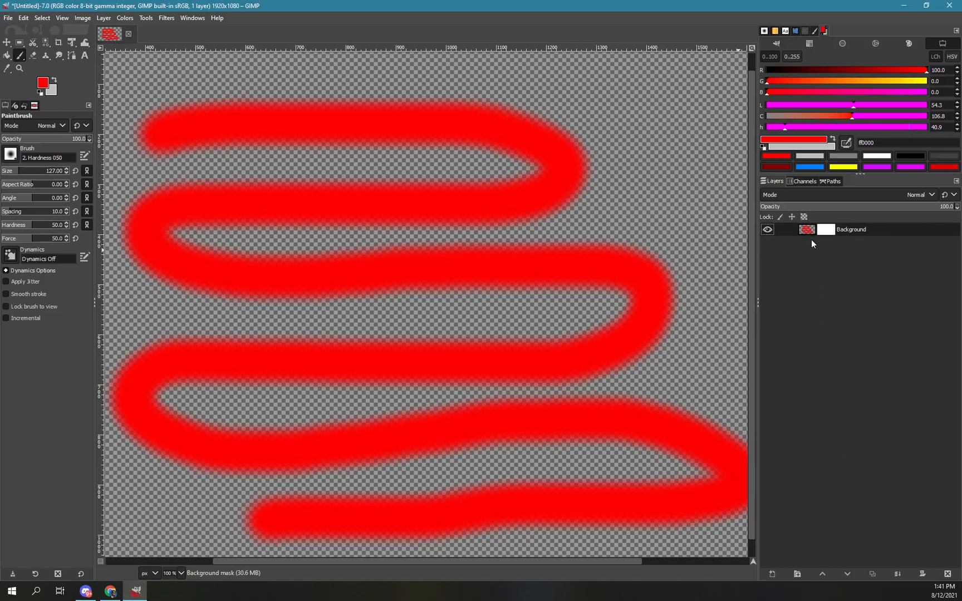
{"action": "mouse_move", "coordinate": [813, 243]}
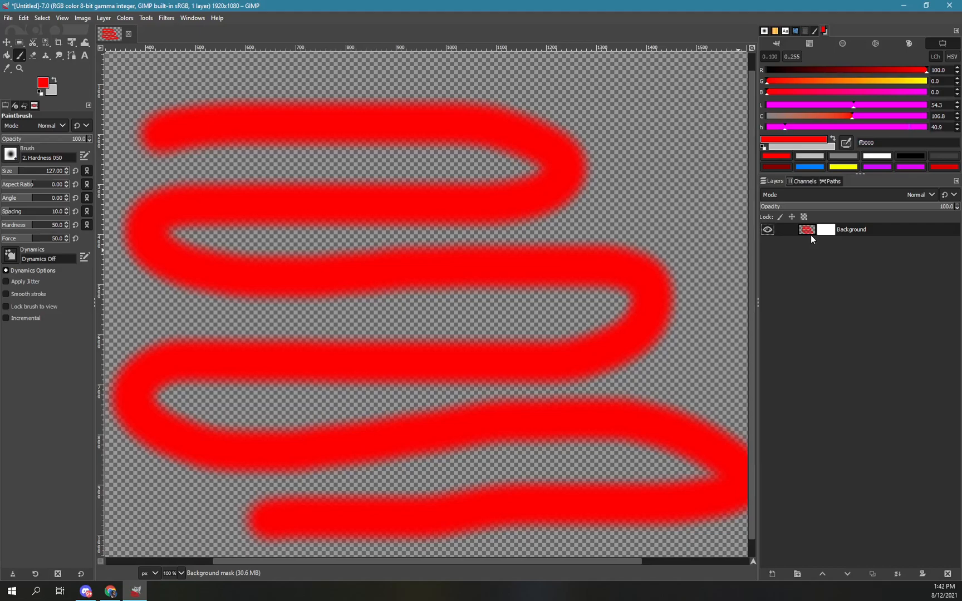
{"action": "mouse_move", "coordinate": [810, 234]}
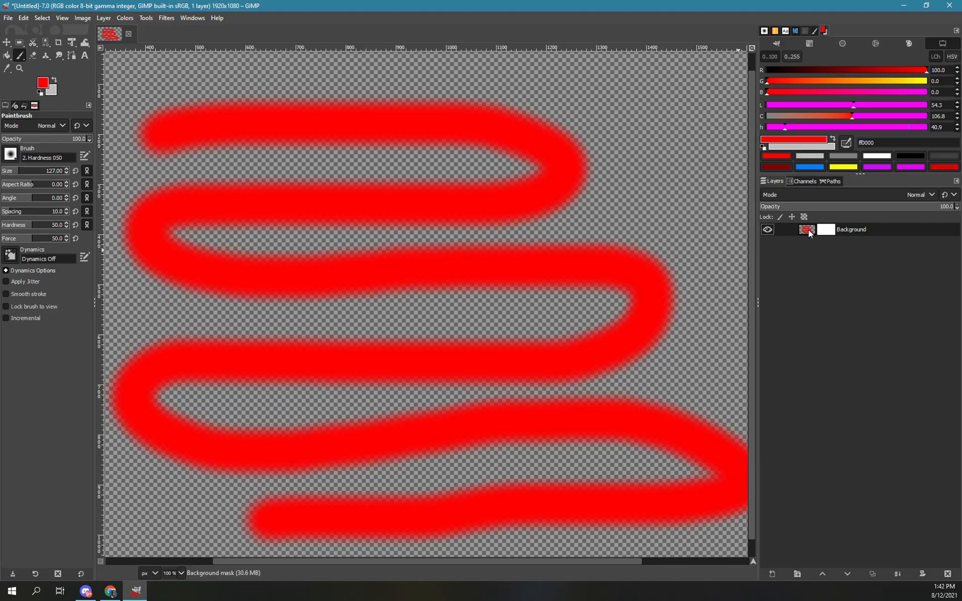
{"action": "left_click", "coordinate": [825, 229]}
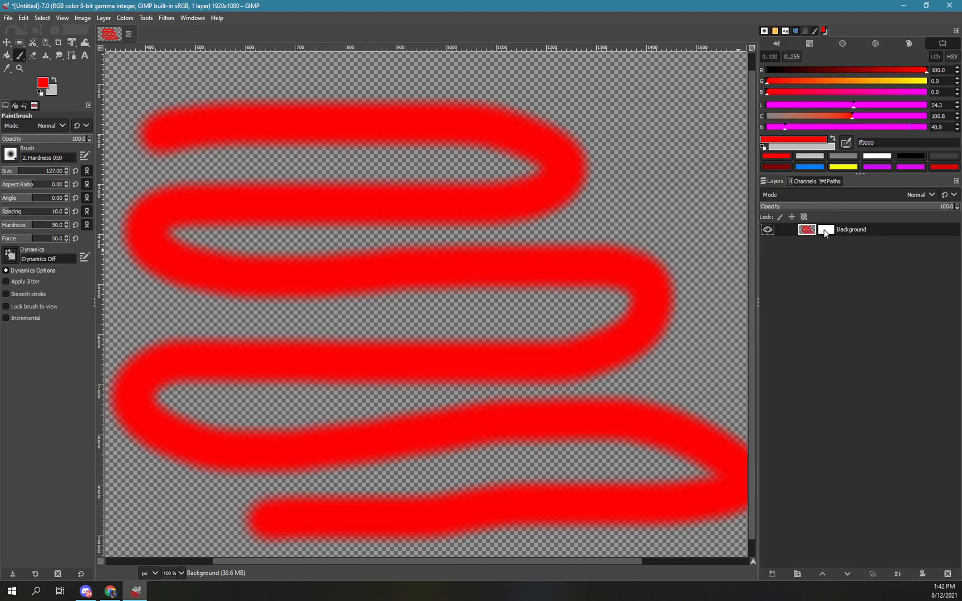
{"action": "left_click", "coordinate": [825, 230]}
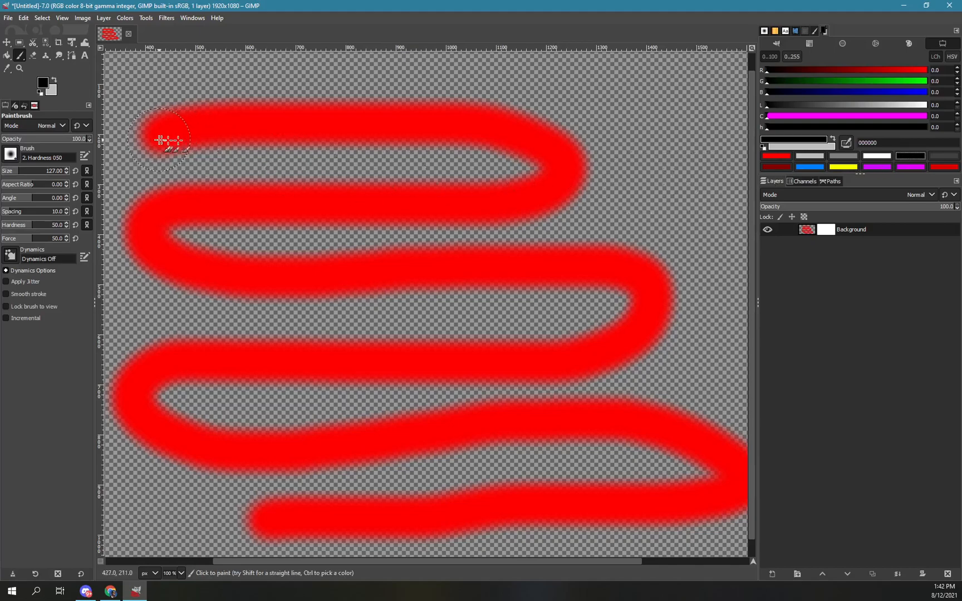
{"action": "left_click_drag", "start_coordinate": [166, 138], "coordinate": [558, 132]}
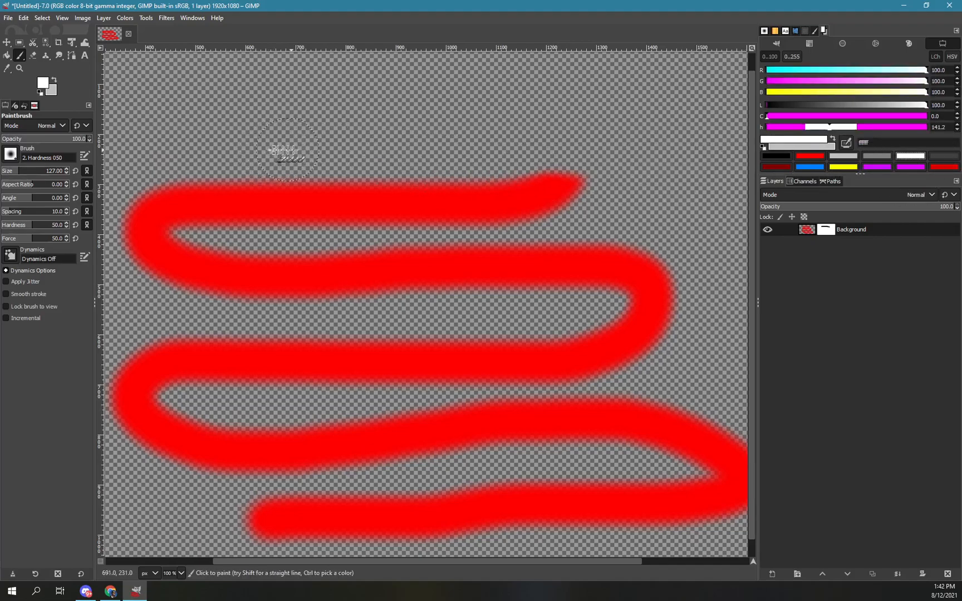
{"action": "left_click_drag", "start_coordinate": [282, 147], "coordinate": [509, 135]}
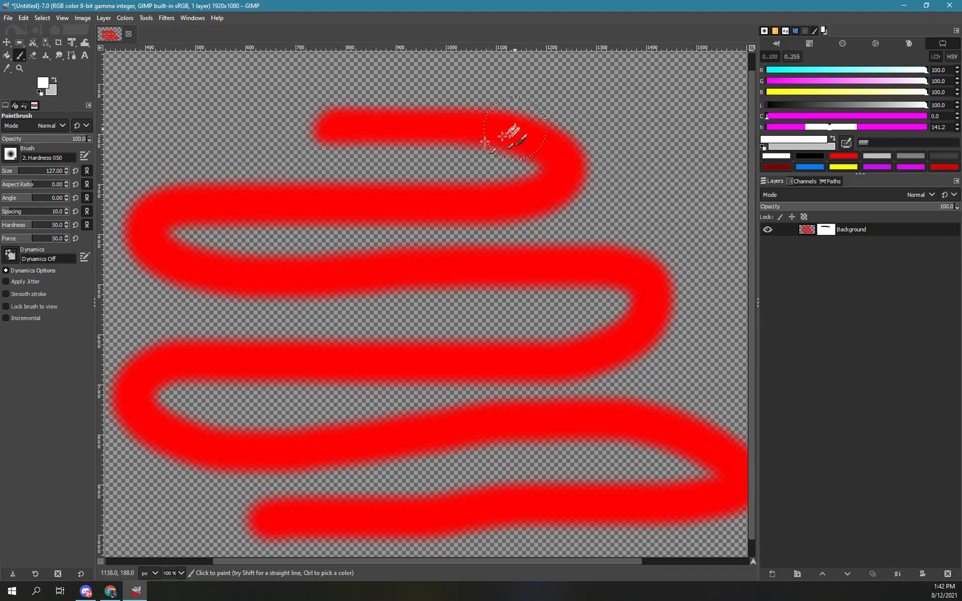
{"action": "left_click_drag", "start_coordinate": [515, 132], "coordinate": [150, 135]}
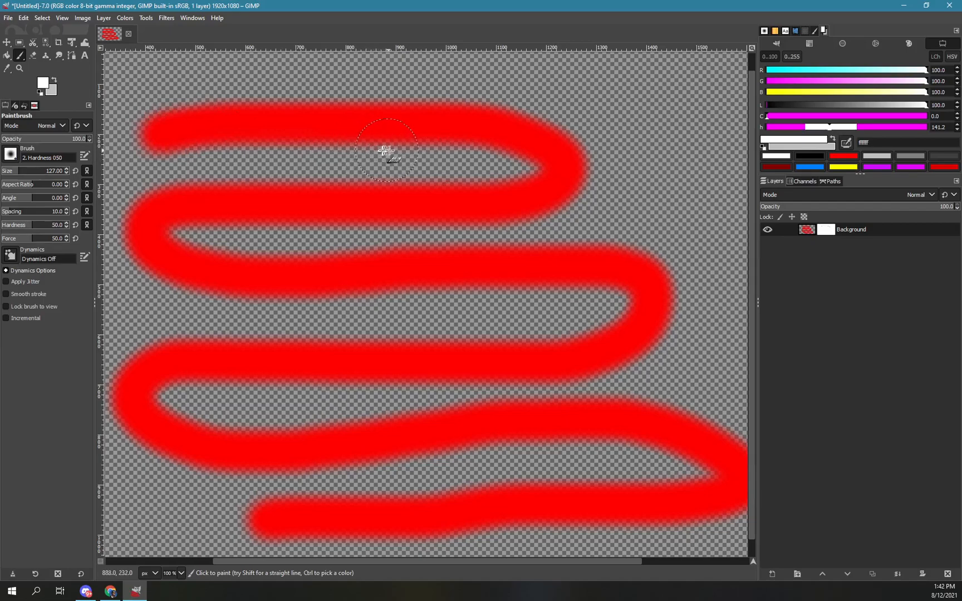
Choose mid gray 808080, then a lighter gray (RGB 75), as mask paint colors.
{"action": "left_click", "coordinate": [878, 158]}
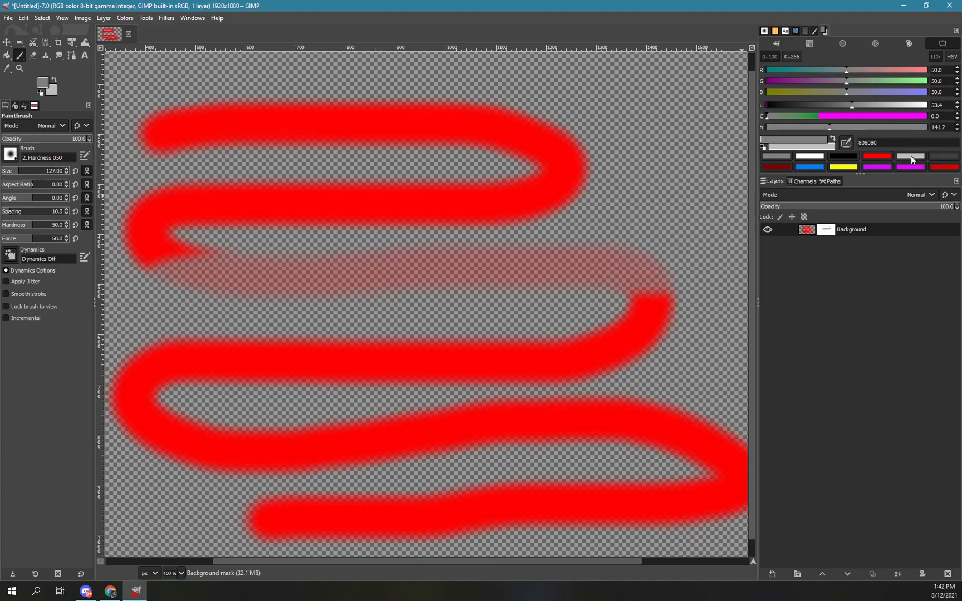
{"action": "left_click", "coordinate": [909, 156]}
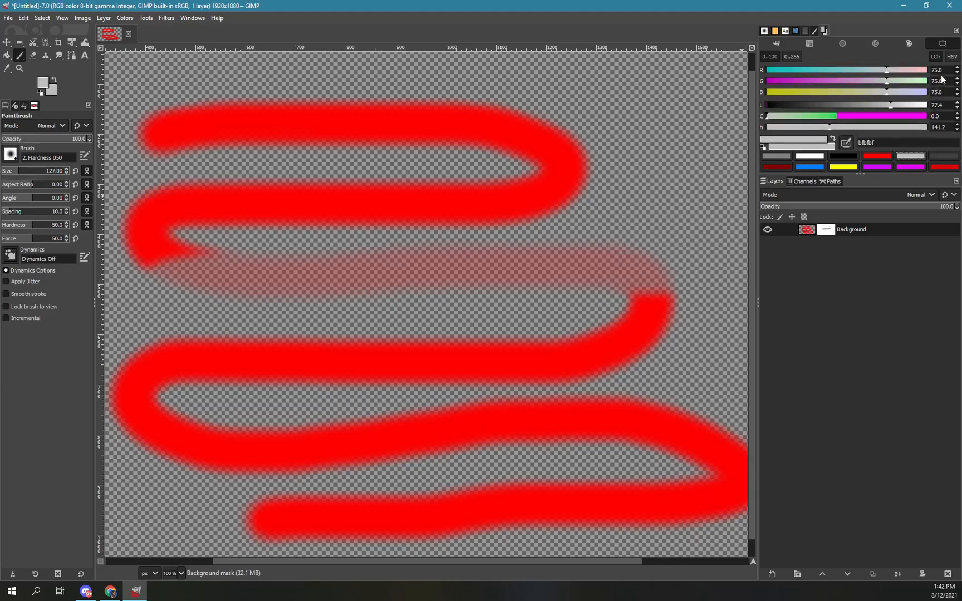
{"action": "mouse_move", "coordinate": [921, 92]}
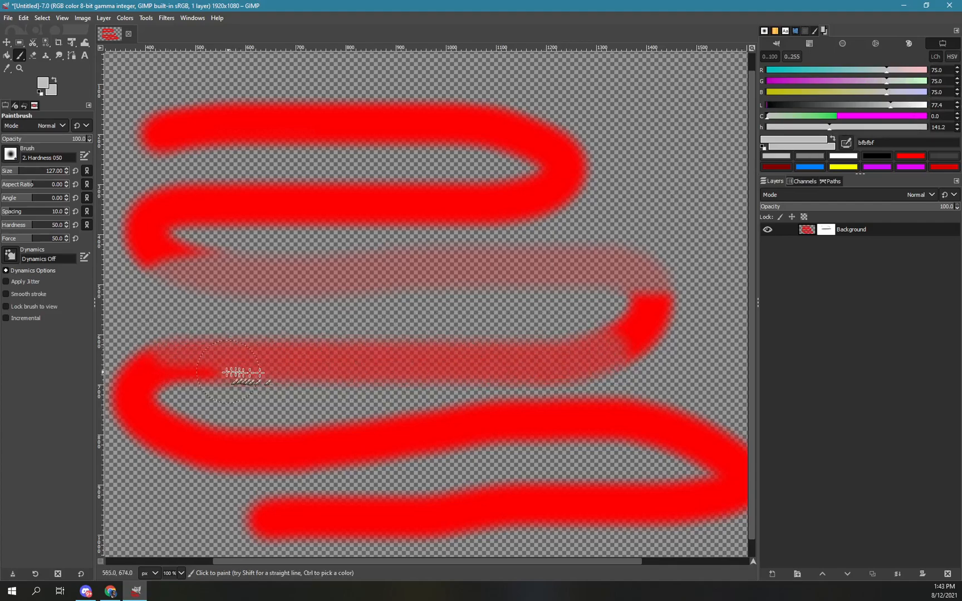
{"action": "mouse_move", "coordinate": [580, 344]}
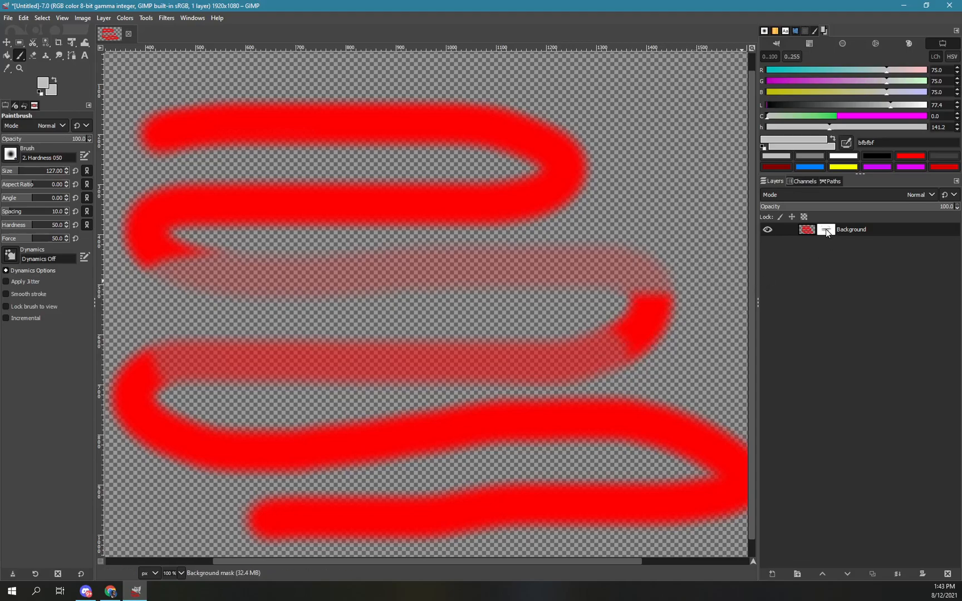
Disable the layer mask so the full red zigzag shows opaque again.
{"action": "right_click", "coordinate": [850, 230]}
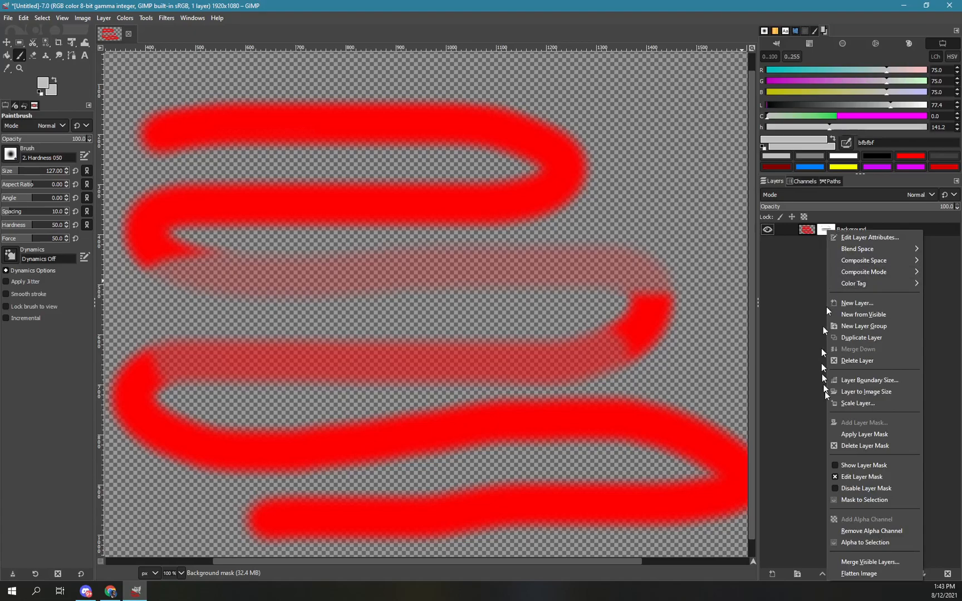
{"action": "mouse_move", "coordinate": [870, 487]}
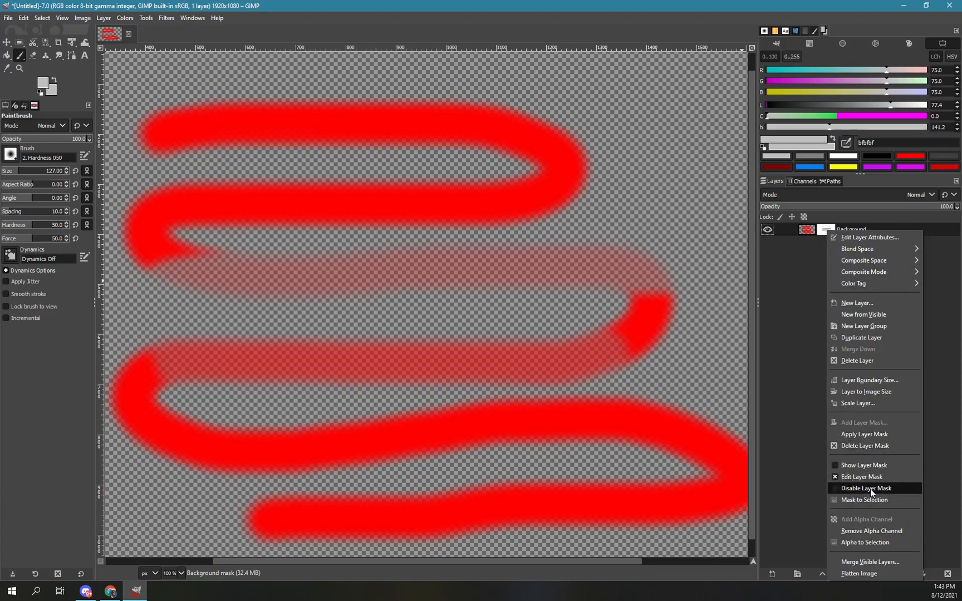
{"action": "left_click", "coordinate": [866, 488]}
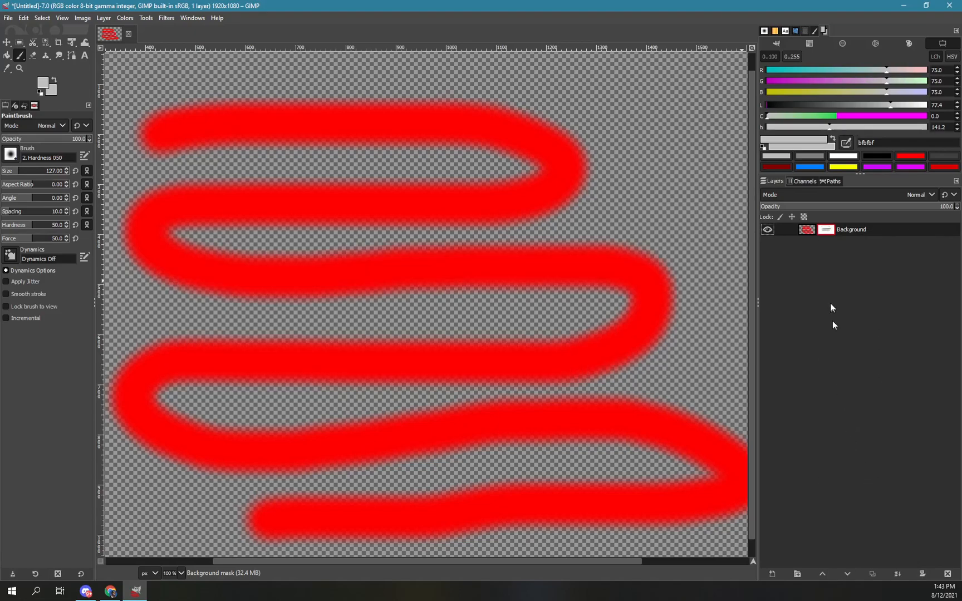